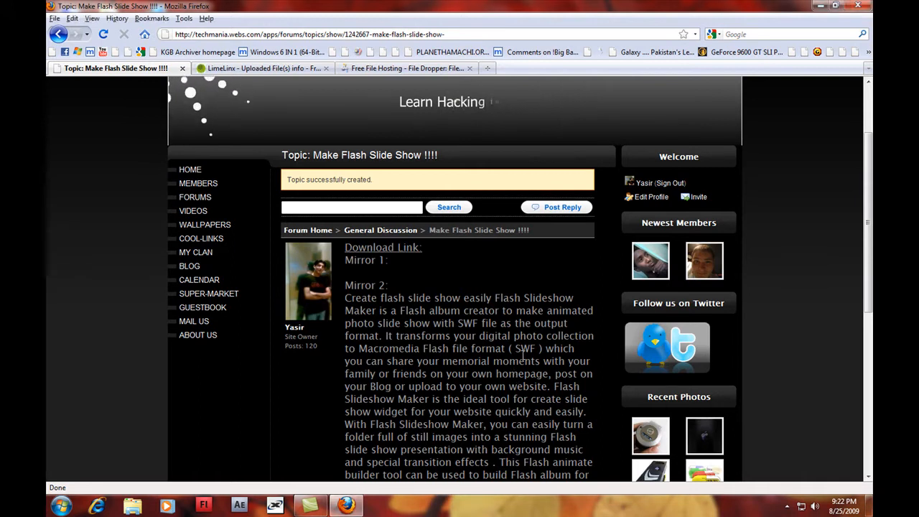
- Scroll the forum topic, then minimize Firefox to reveal the desktop
scroll(down, 3)
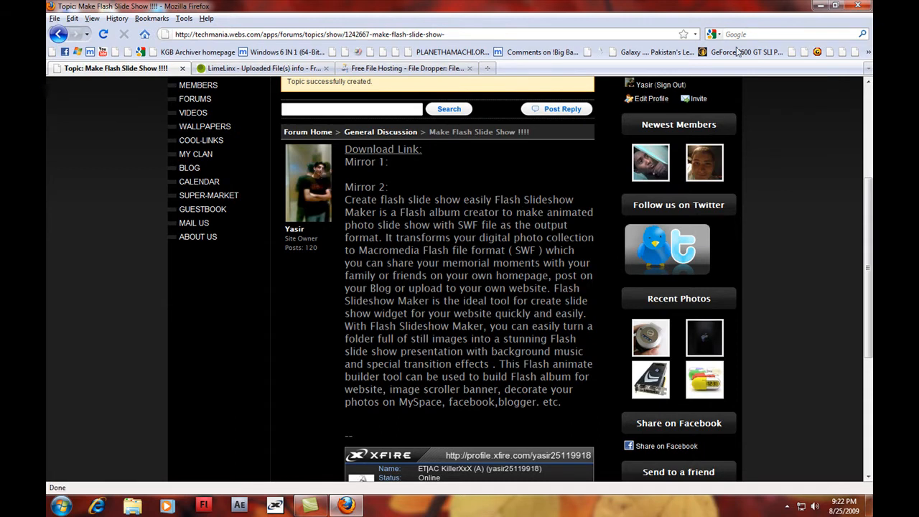
click(833, 6)
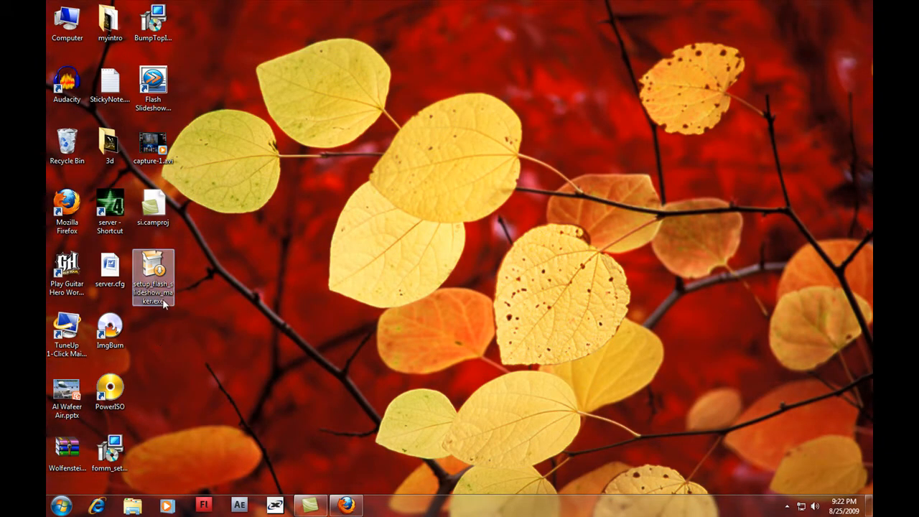
double_click(152, 272)
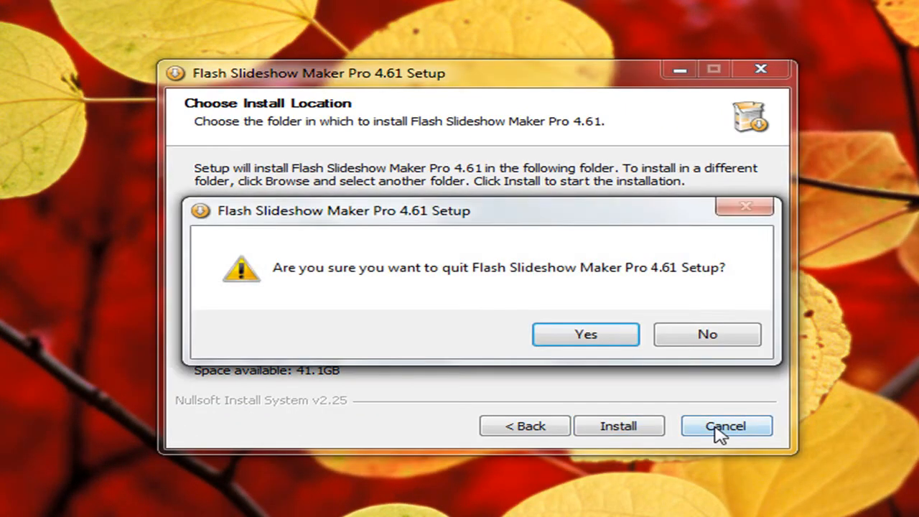
click(585, 333)
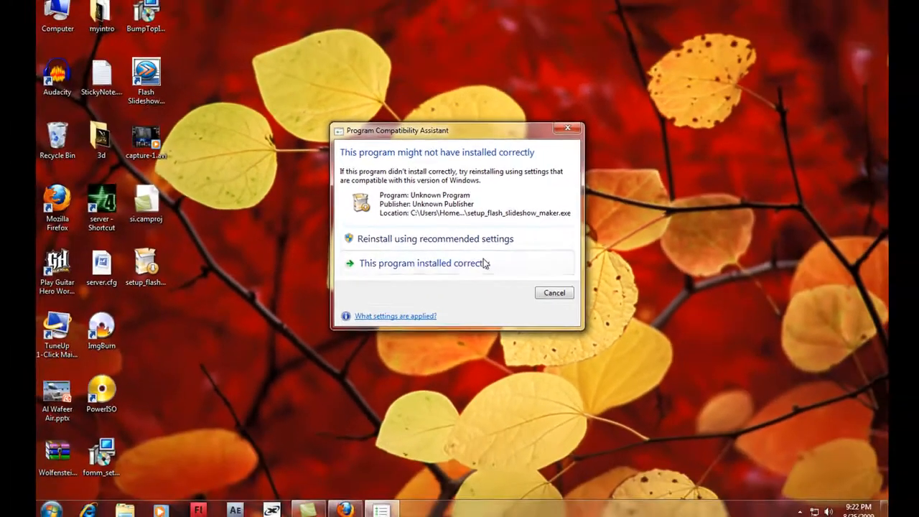
click(422, 263)
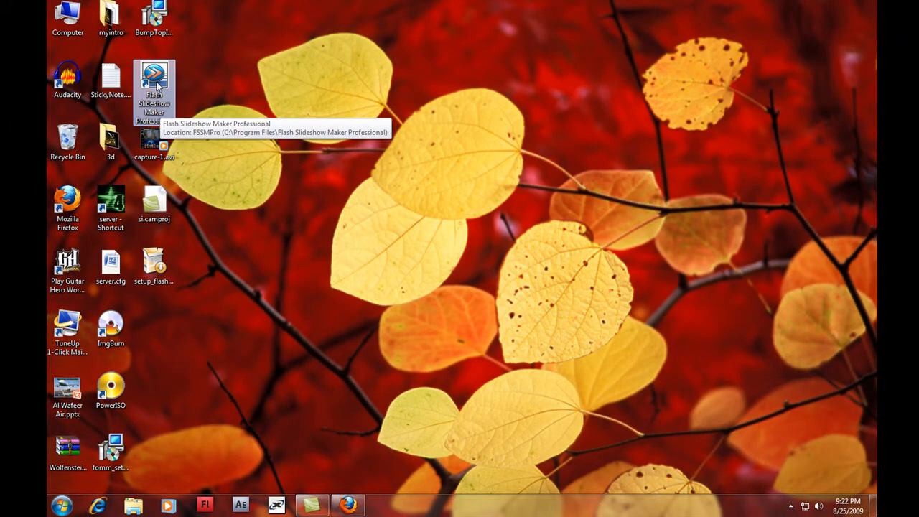
- Launch Flash Slideshow Maker Professional, decline the upgrade, and show the New Pics folder photos
double_click(153, 81)
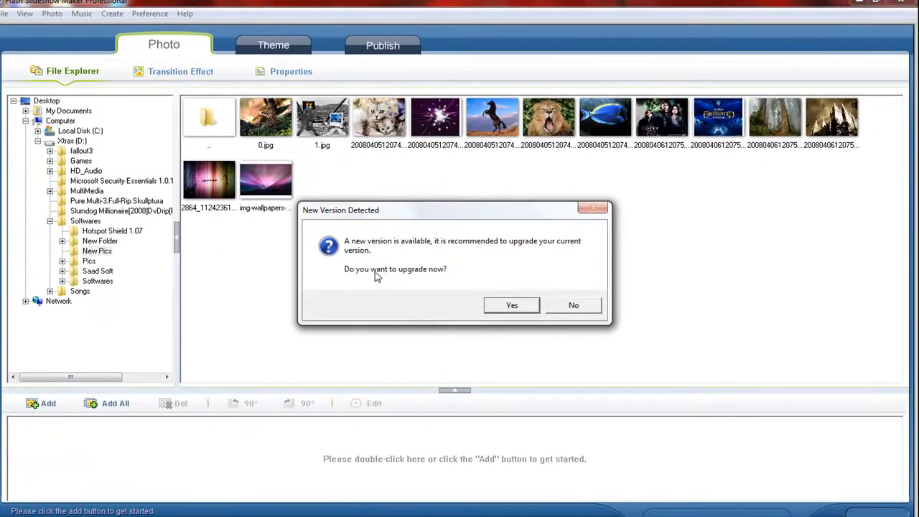
click(573, 305)
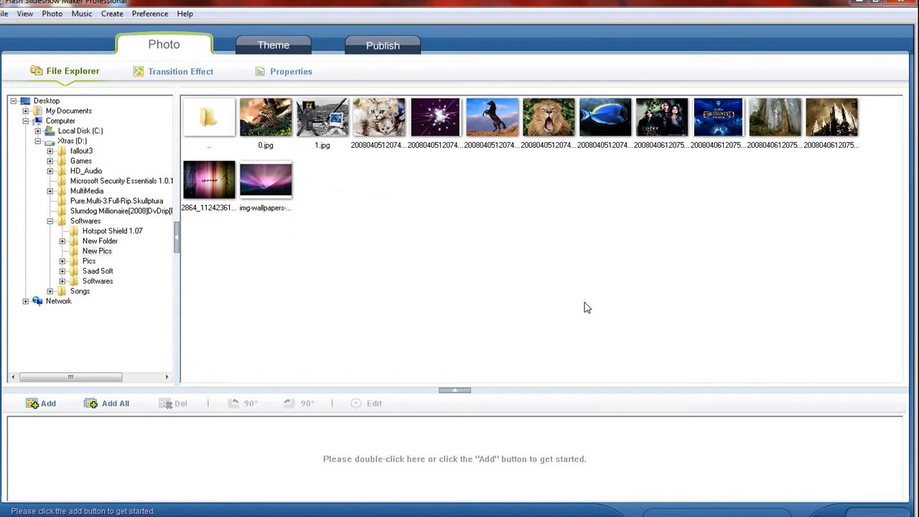
mouse_move(748, 22)
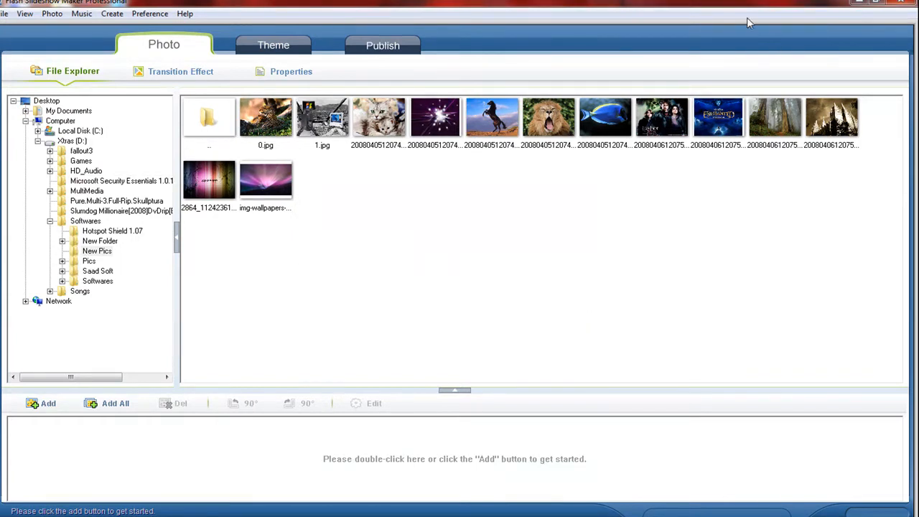
mouse_move(387, 295)
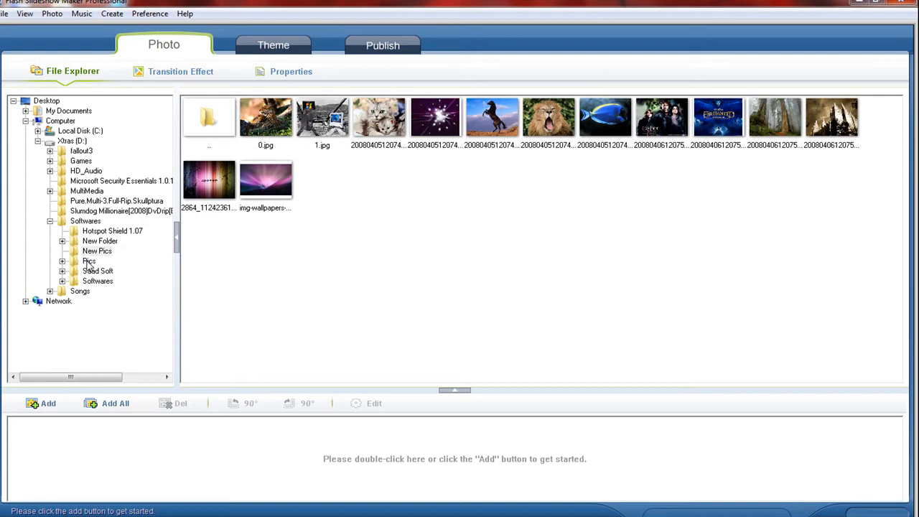
click(97, 251)
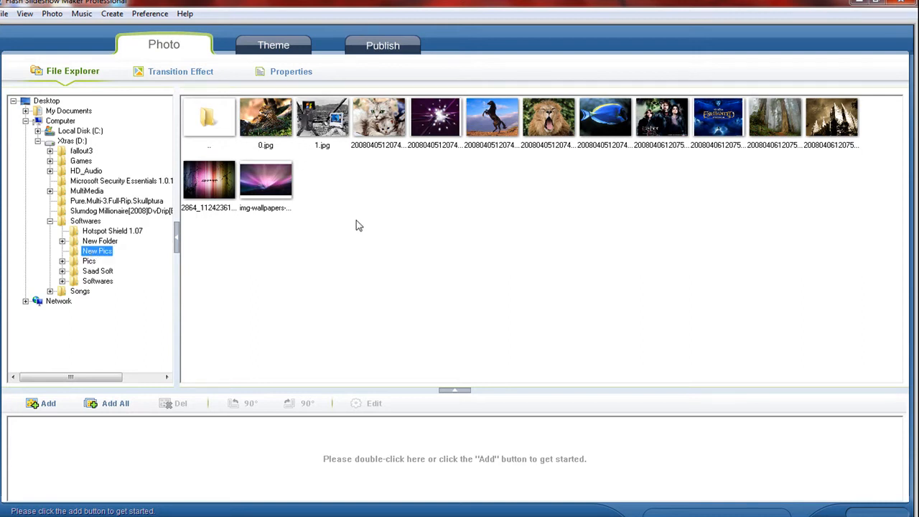
mouse_move(225, 262)
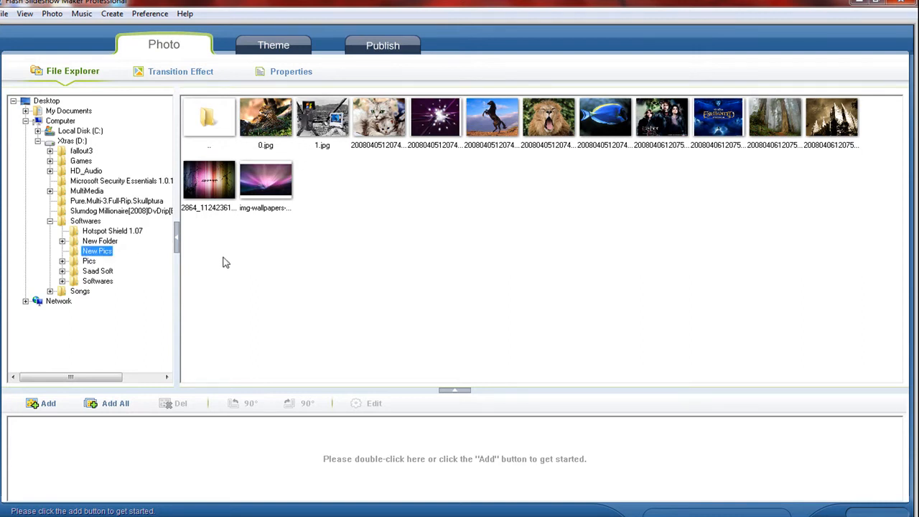
mouse_move(286, 149)
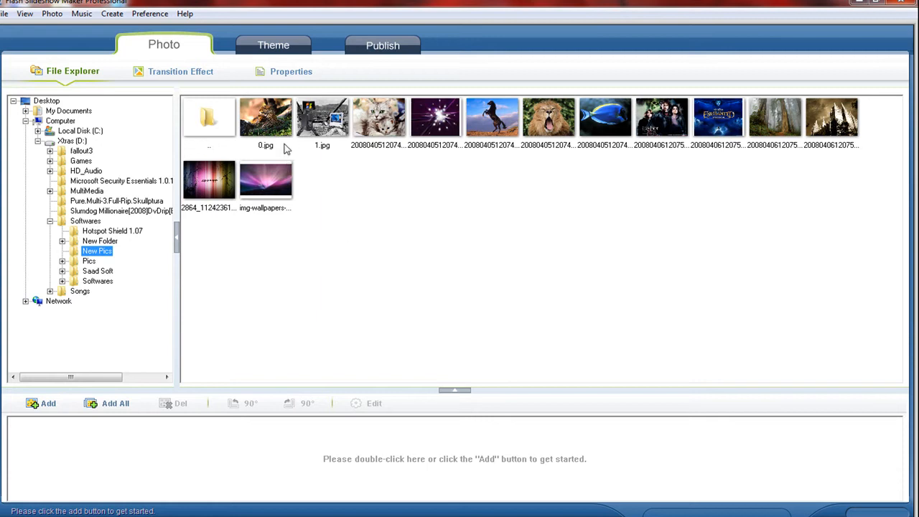
mouse_move(726, 233)
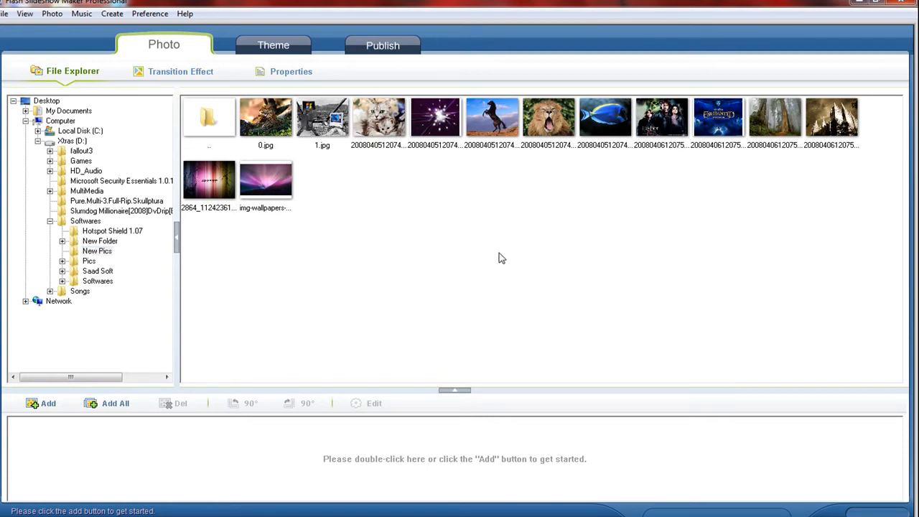
mouse_move(232, 269)
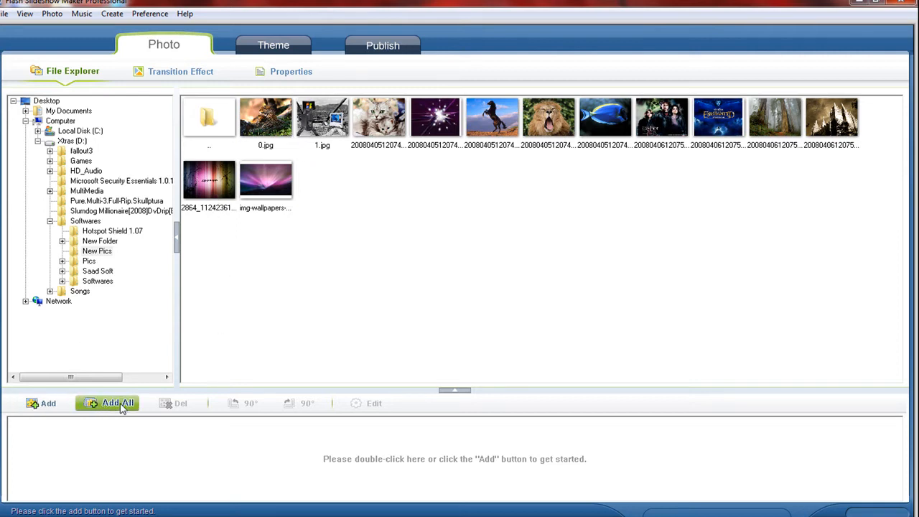
- Add all 13 New Pics photos to the slideshow strip at 2 seconds each
click(115, 402)
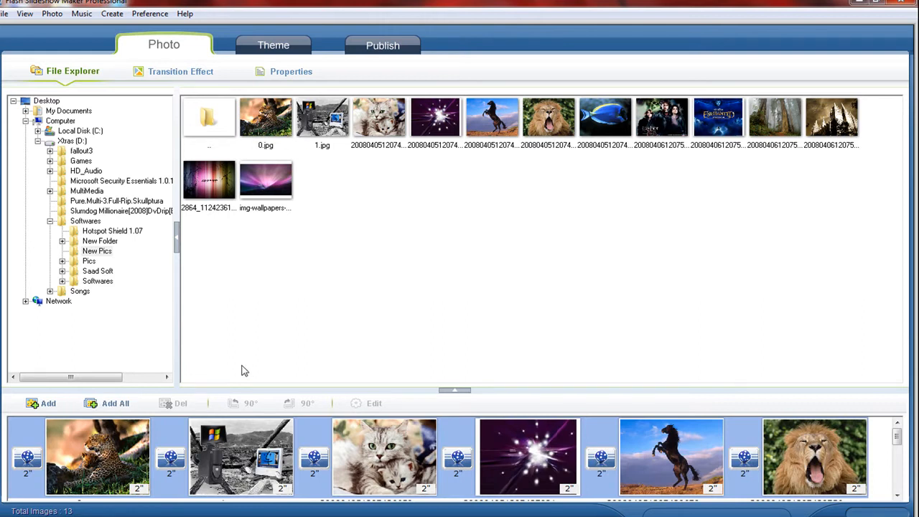
mouse_move(304, 235)
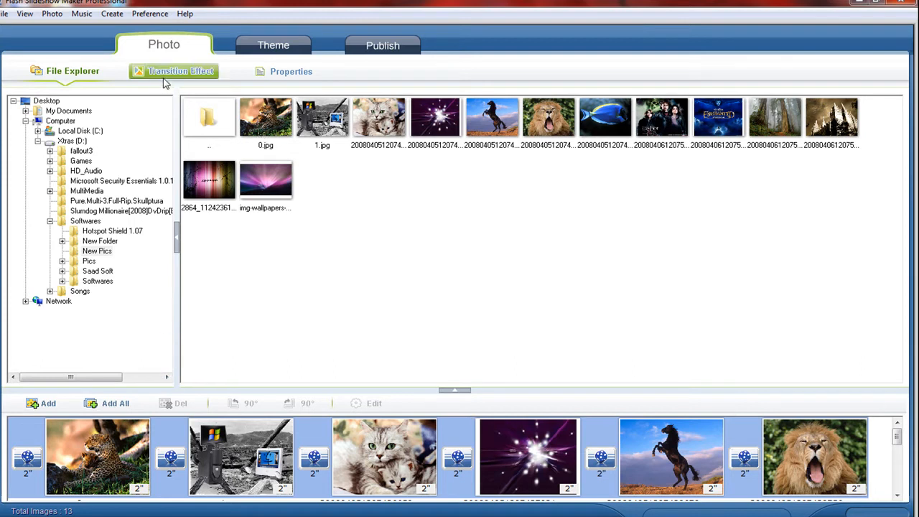
- Choose the Random transition effect and tick effects for the random set
click(180, 71)
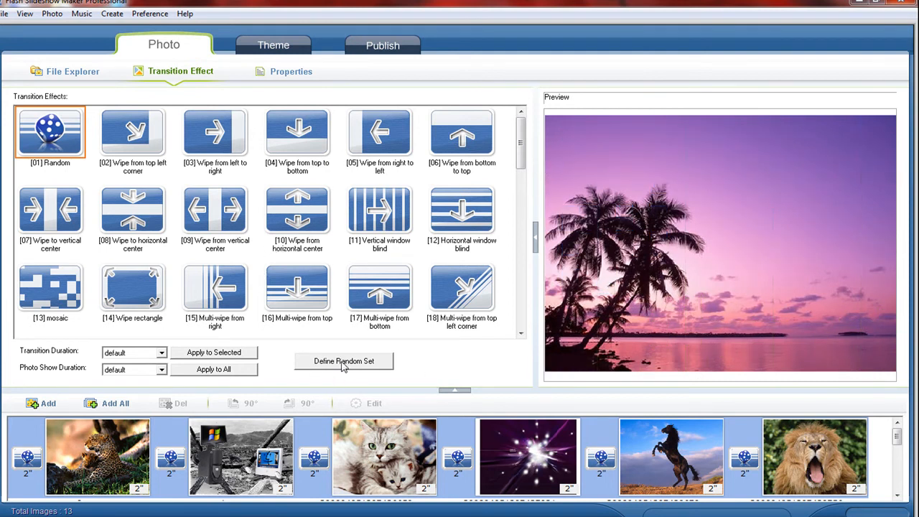
click(343, 361)
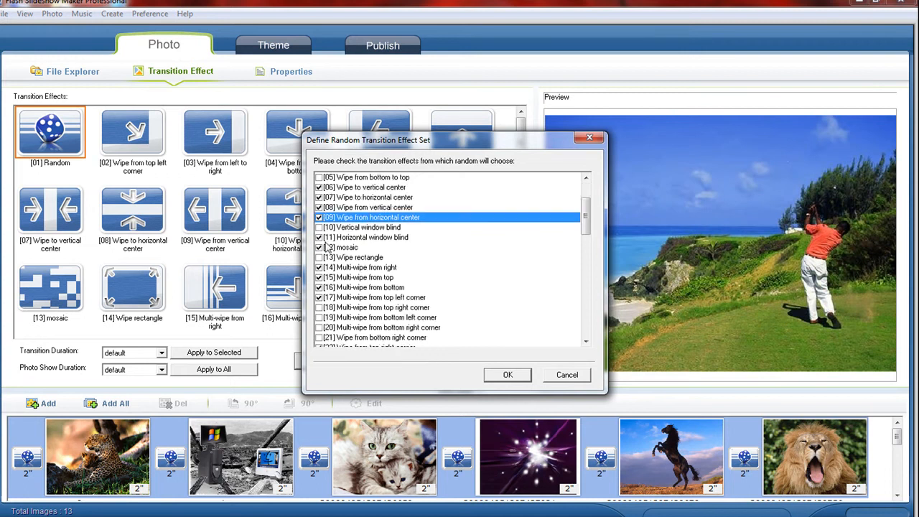
click(507, 374)
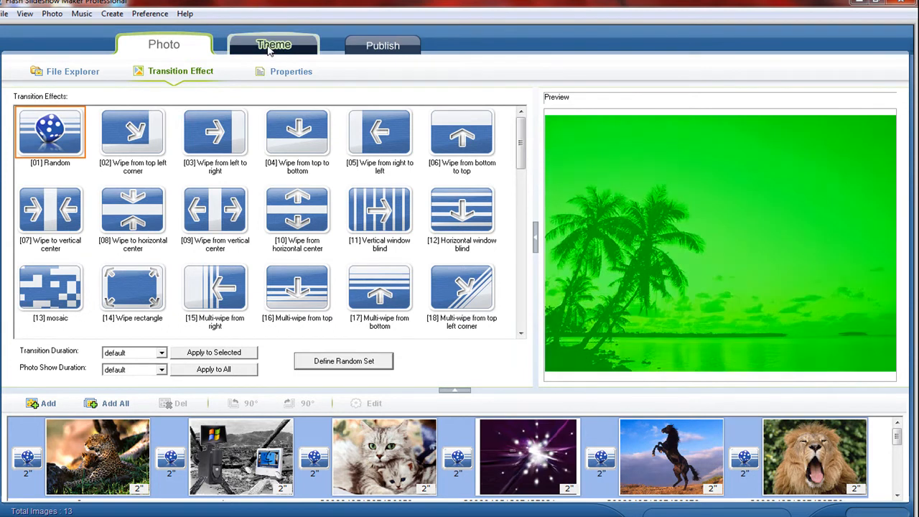
- Pick the basic theme 28.Thumbnail at bottom, sized 800 by 630
click(274, 45)
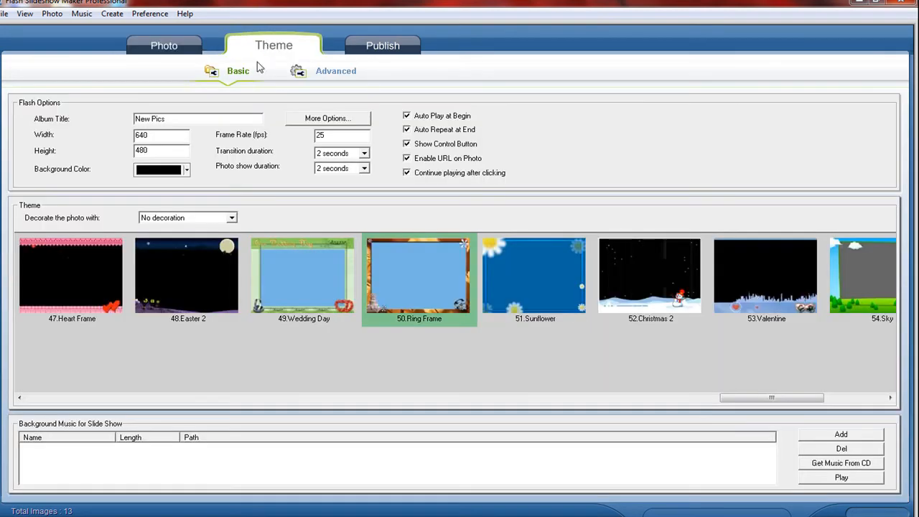
click(535, 275)
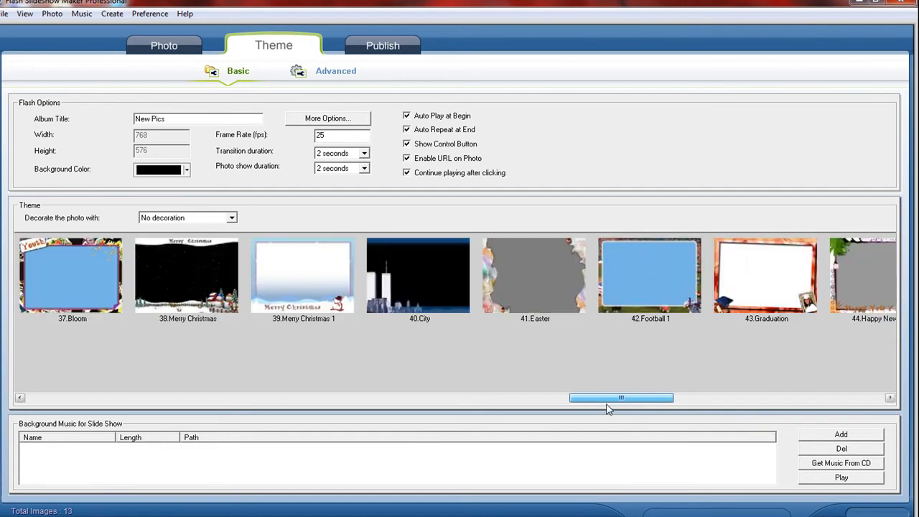
drag(621, 397, 446, 396)
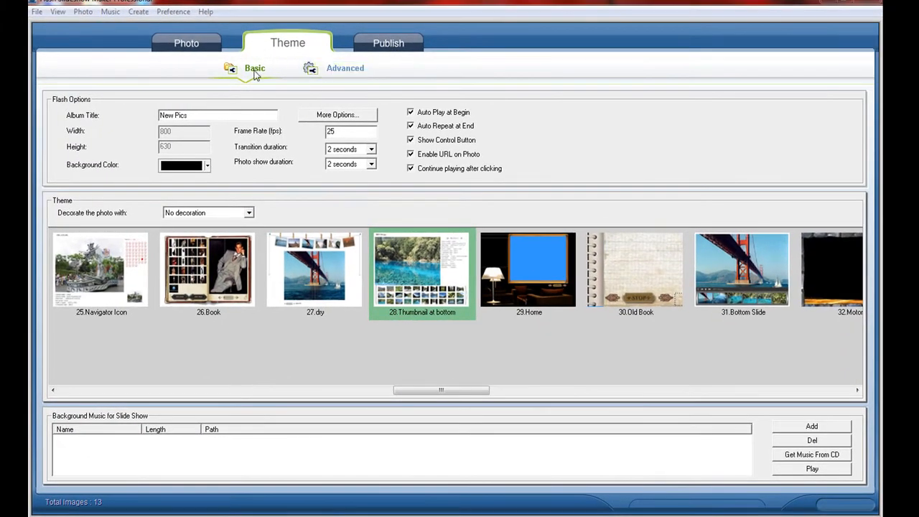
click(345, 68)
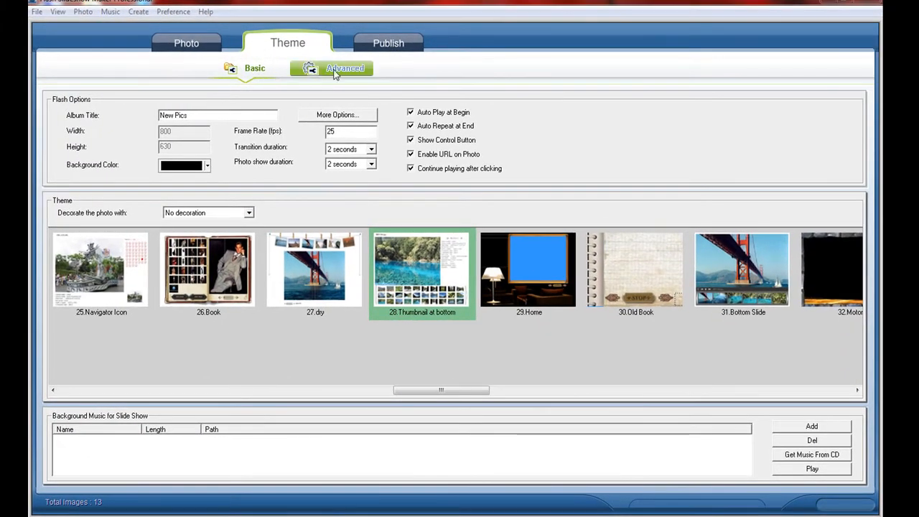
- Switch to advanced theme mode and apply the professional 04.blue theme
click(345, 68)
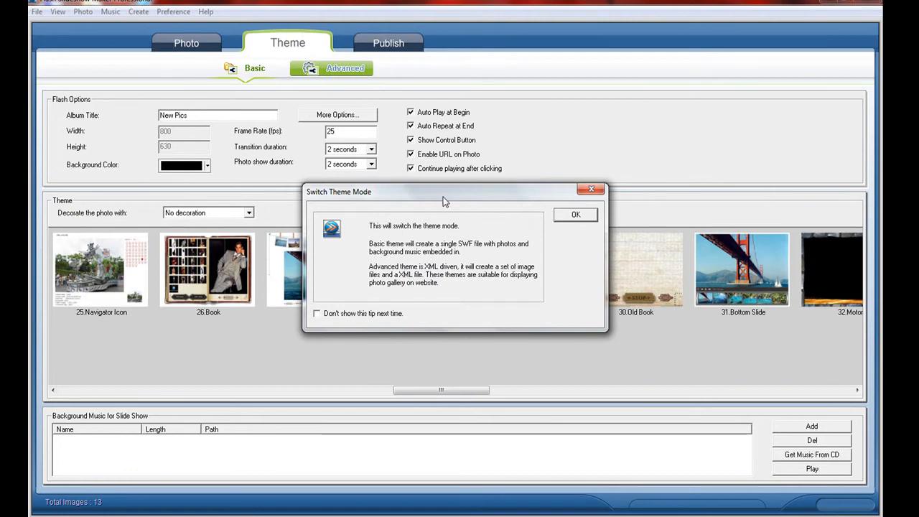
mouse_move(530, 233)
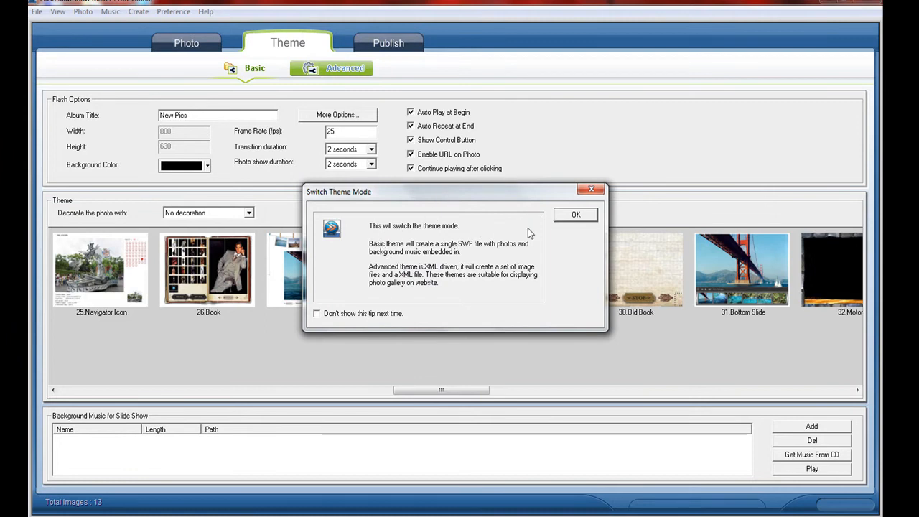
click(574, 214)
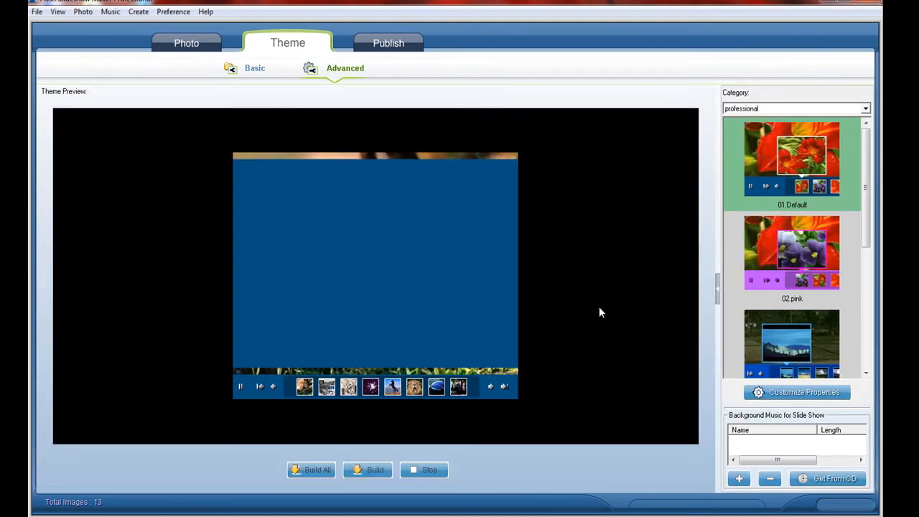
click(791, 251)
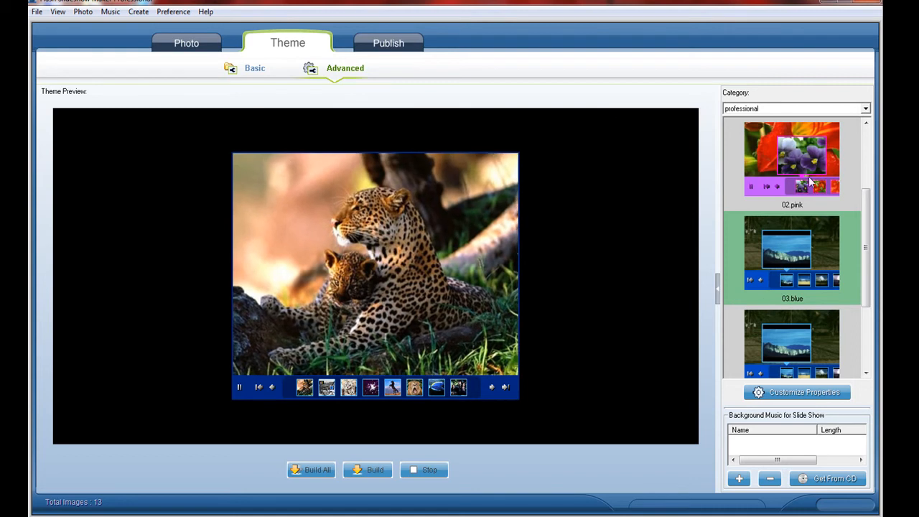
click(791, 158)
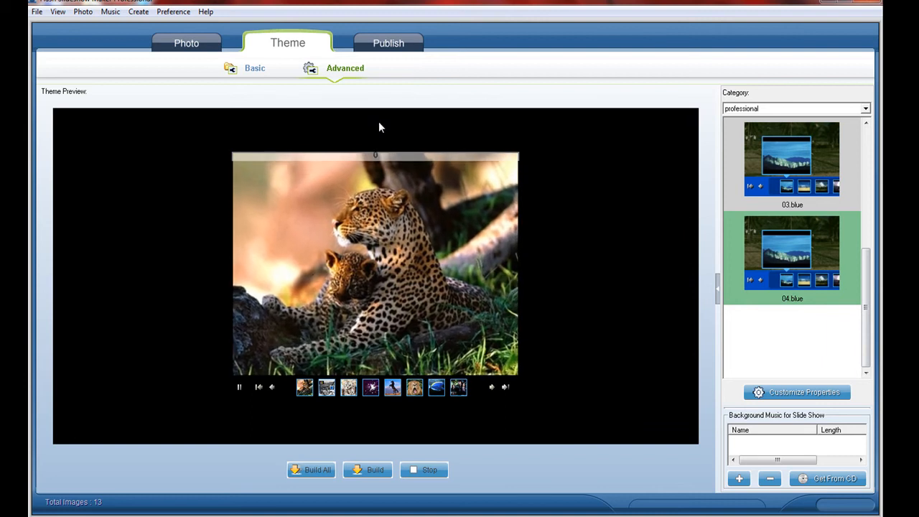
- Publish the slideshow as Flash-only new pics.swf and view it playing in a browser
click(388, 42)
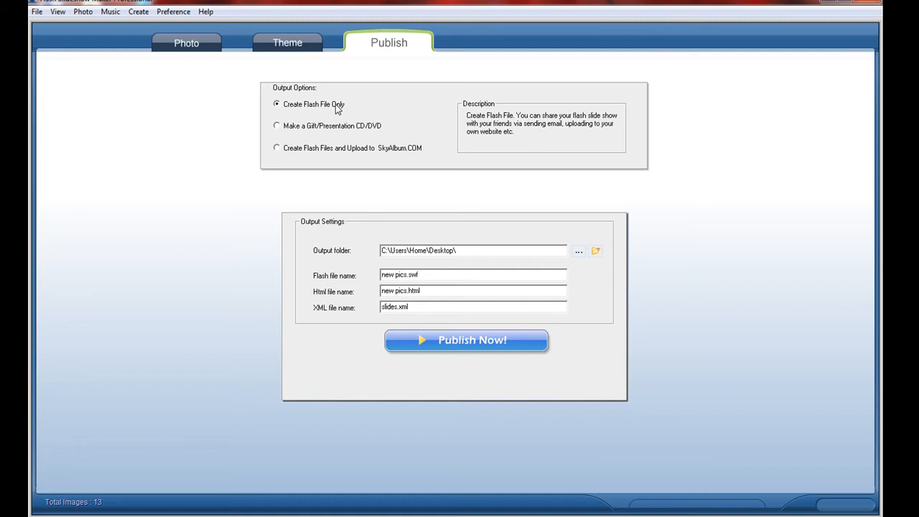
mouse_move(430, 339)
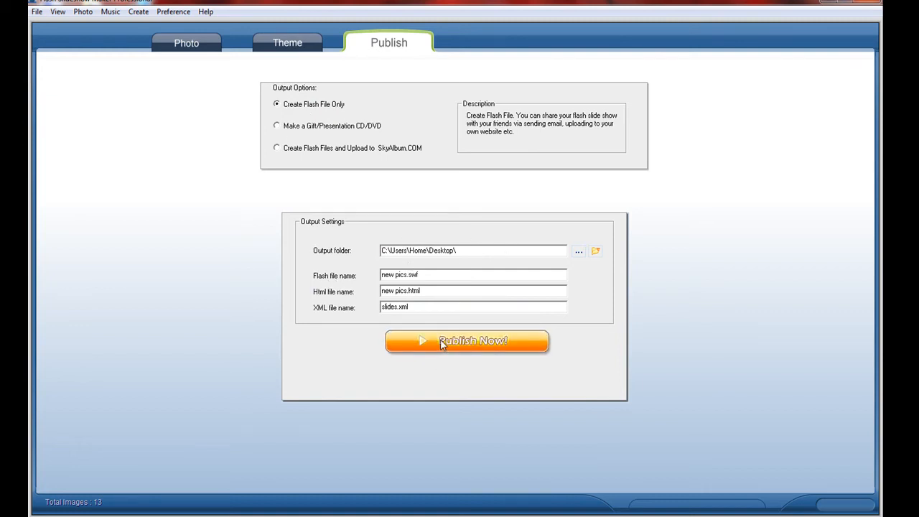
click(467, 340)
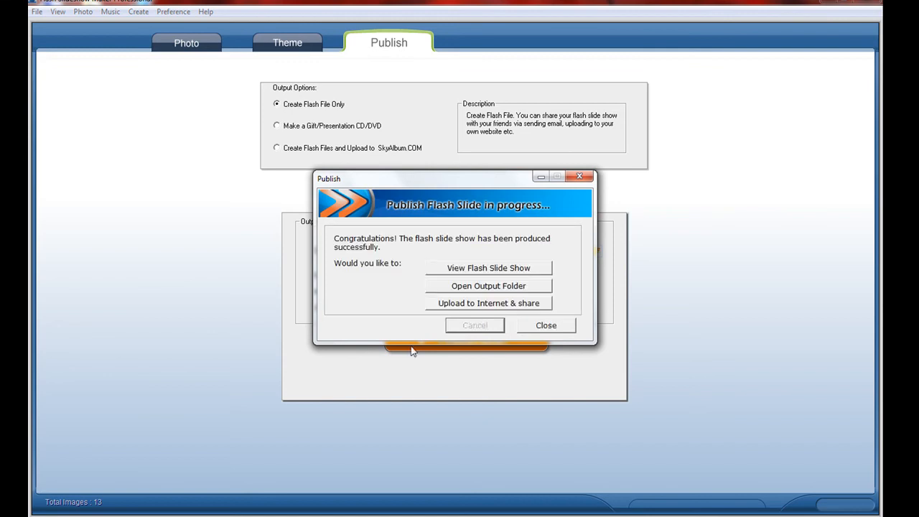
mouse_move(458, 275)
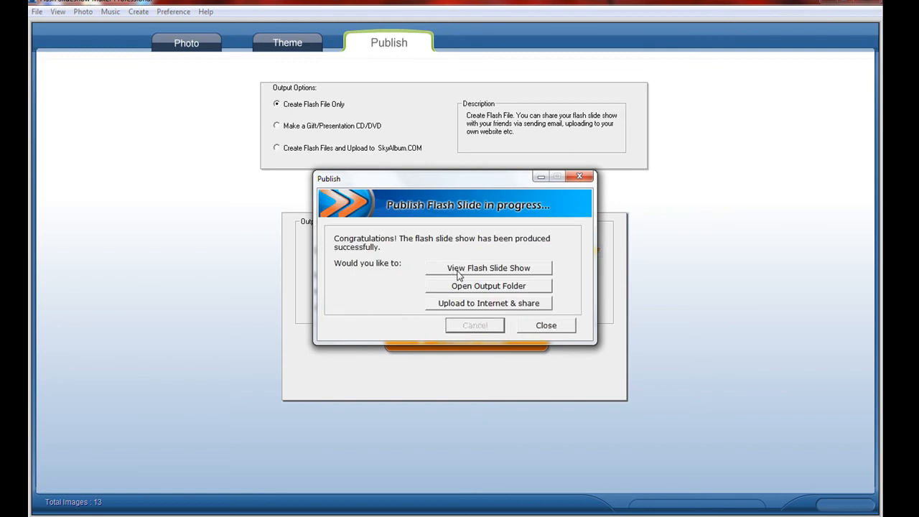
mouse_move(508, 290)
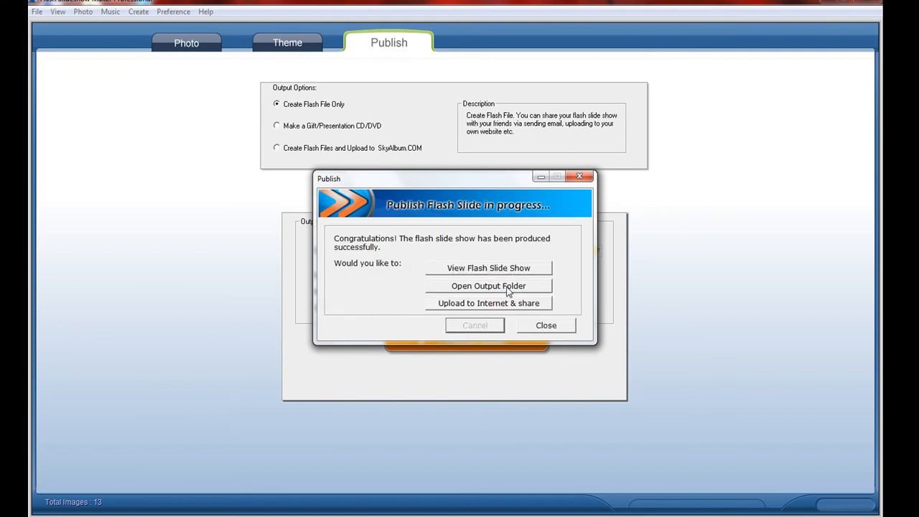
mouse_move(492, 308)
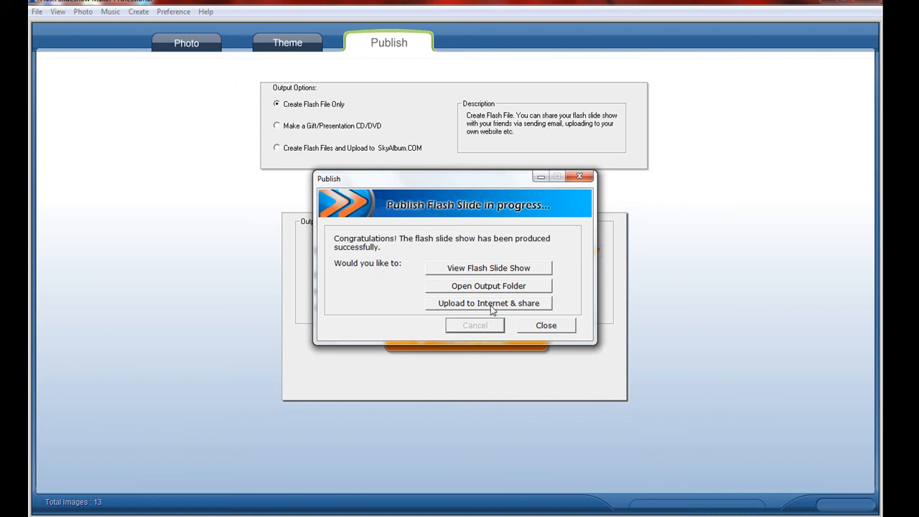
mouse_move(465, 272)
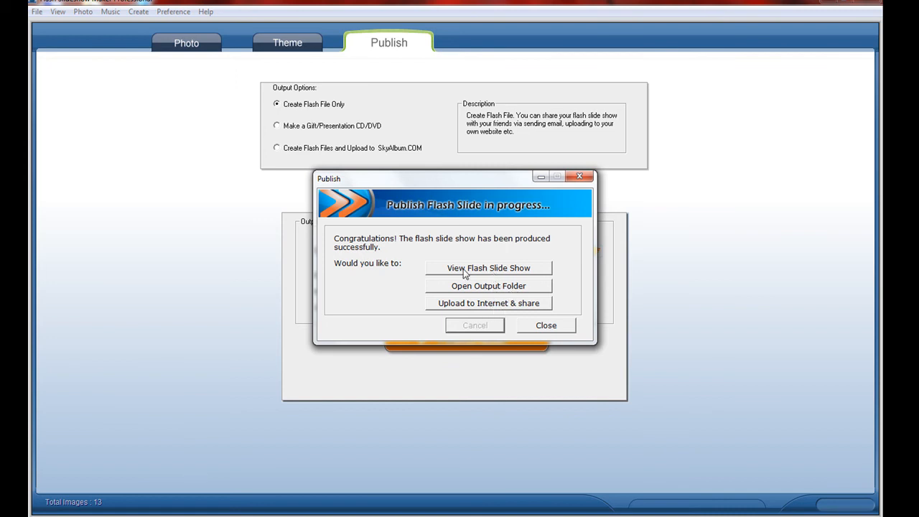
click(488, 268)
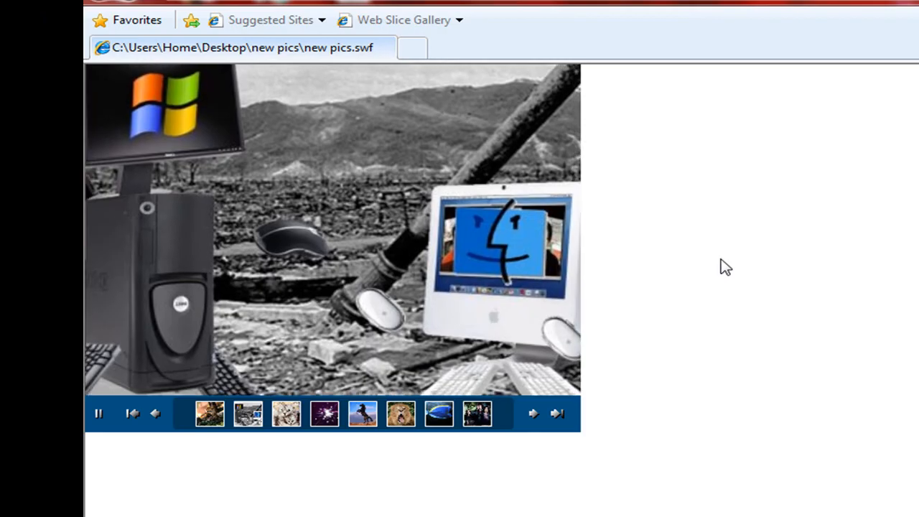
click(285, 413)
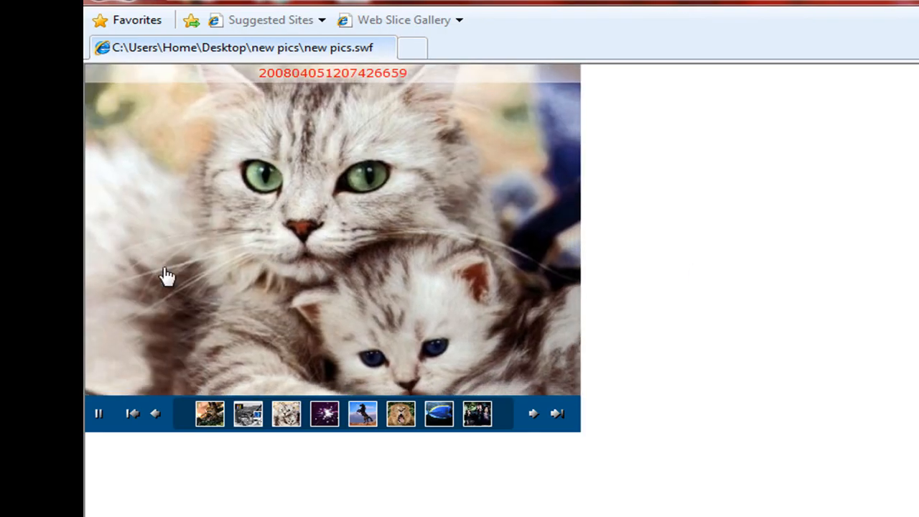